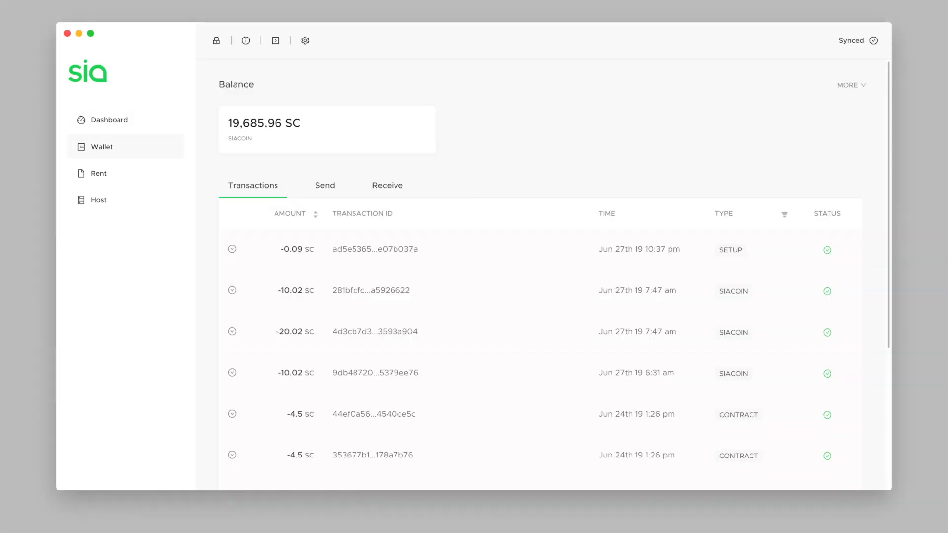
Switch from the Wallet to the Rent page to show the stored folders and files
click(99, 173)
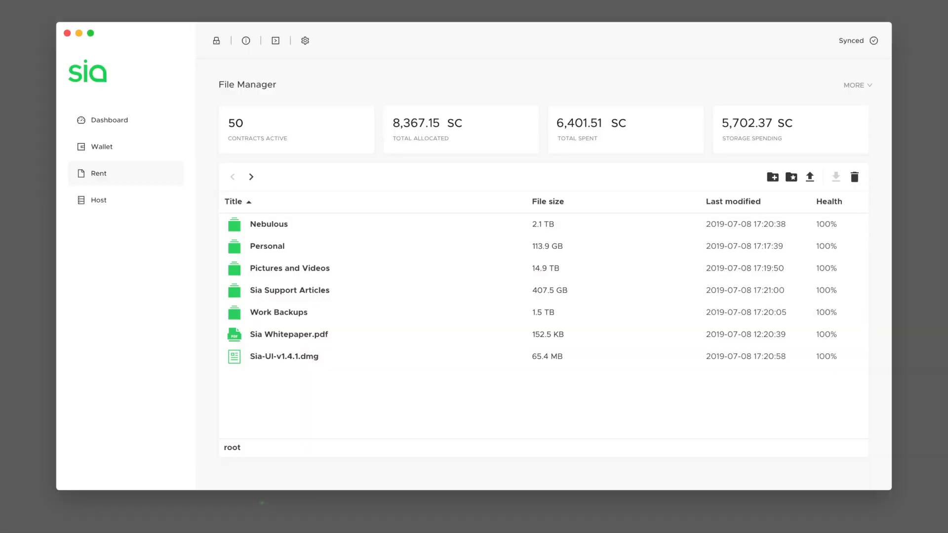
click(99, 200)
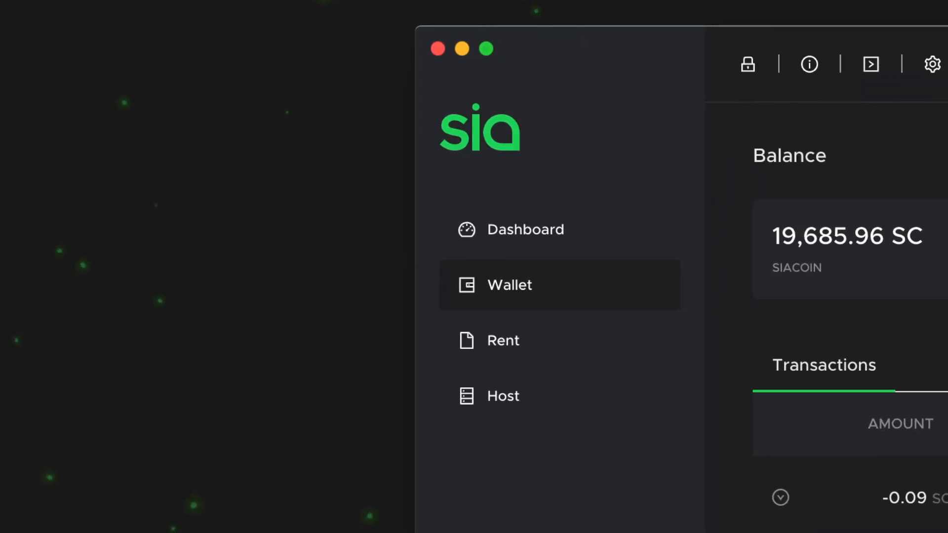
Open the Host page showing storage stats, pricing settings and a storage folder
click(503, 396)
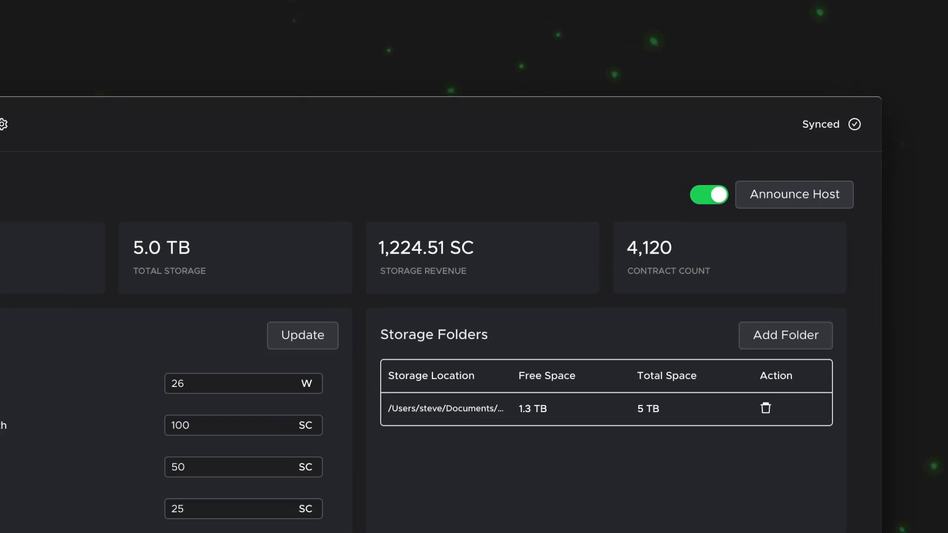